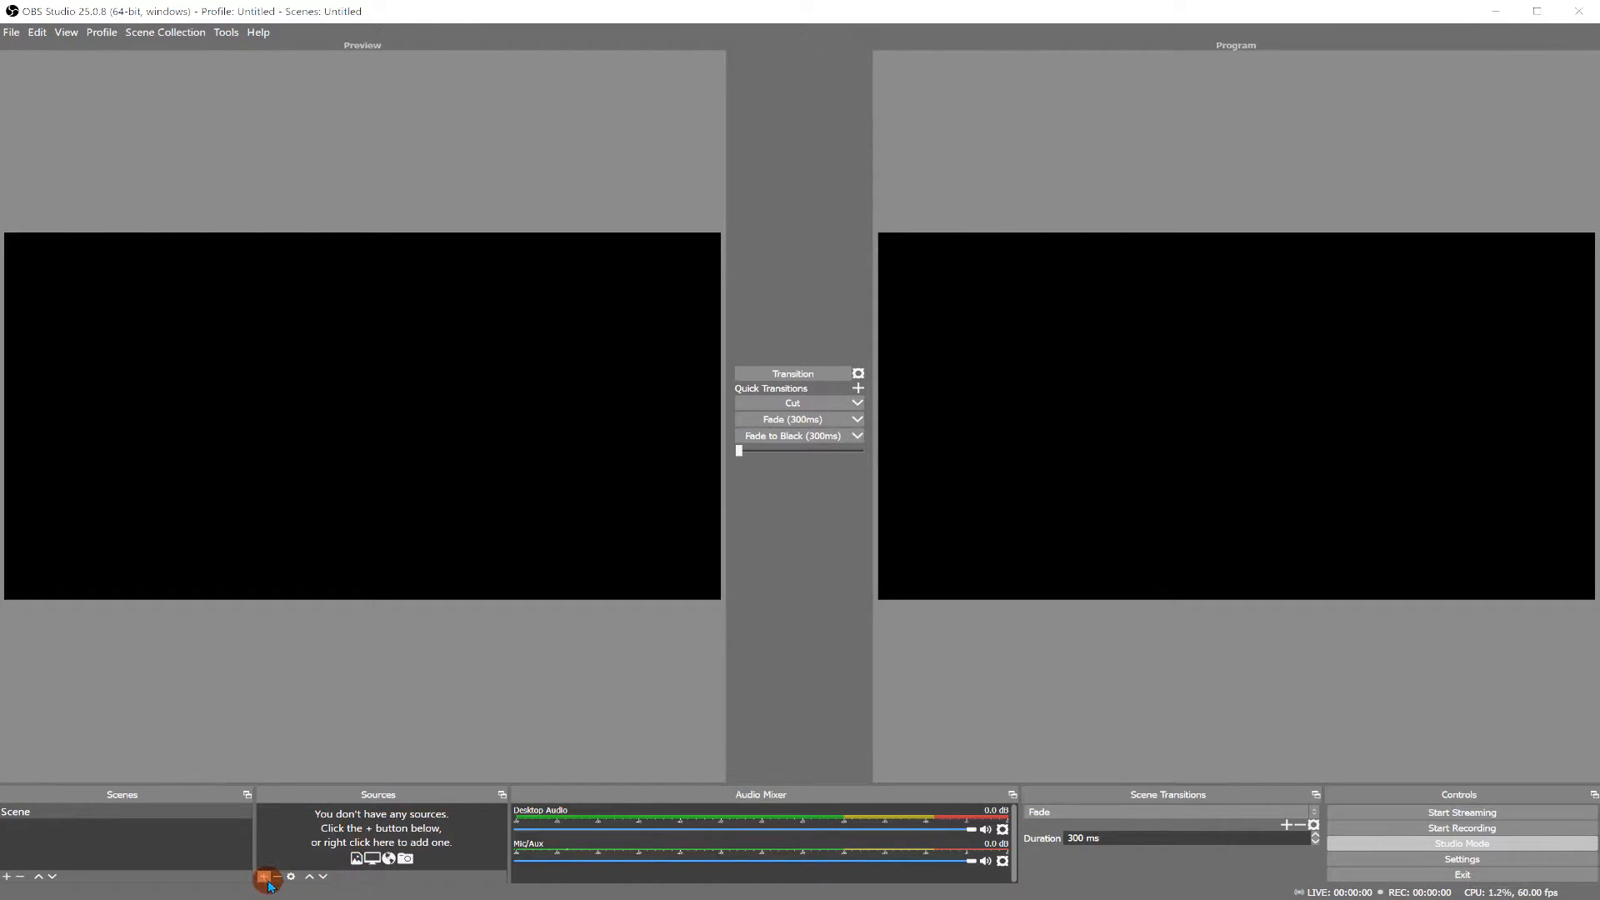
# Add a Video Capture Device source to the empty scene, bringing up its properties.
pyautogui.click(267, 876)
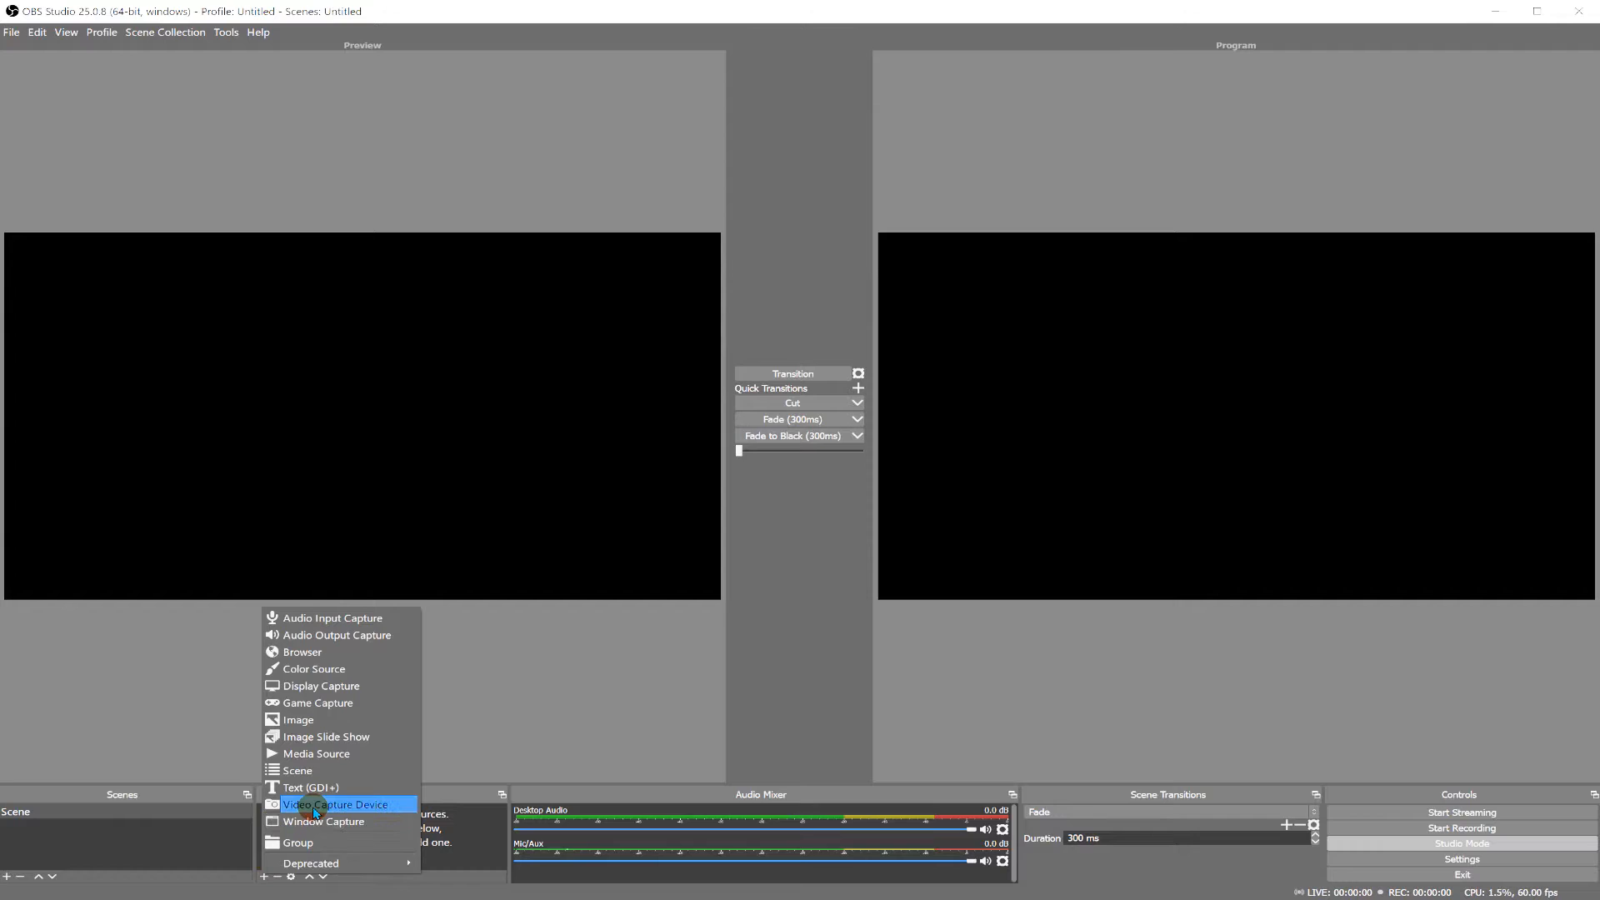
pyautogui.click(335, 803)
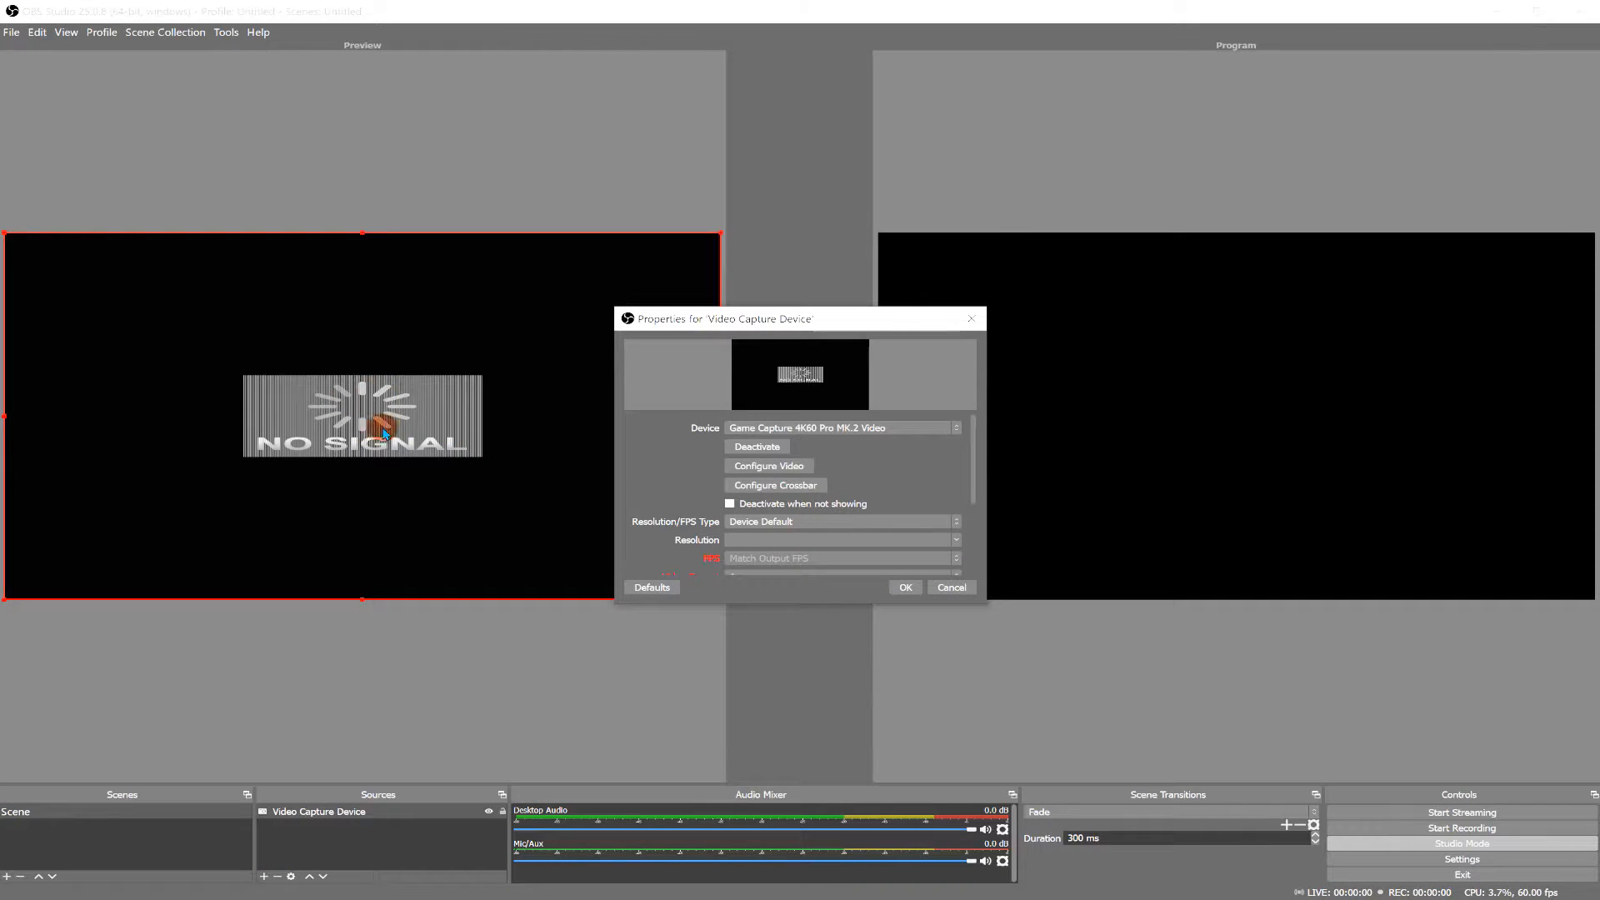
pyautogui.click(954, 428)
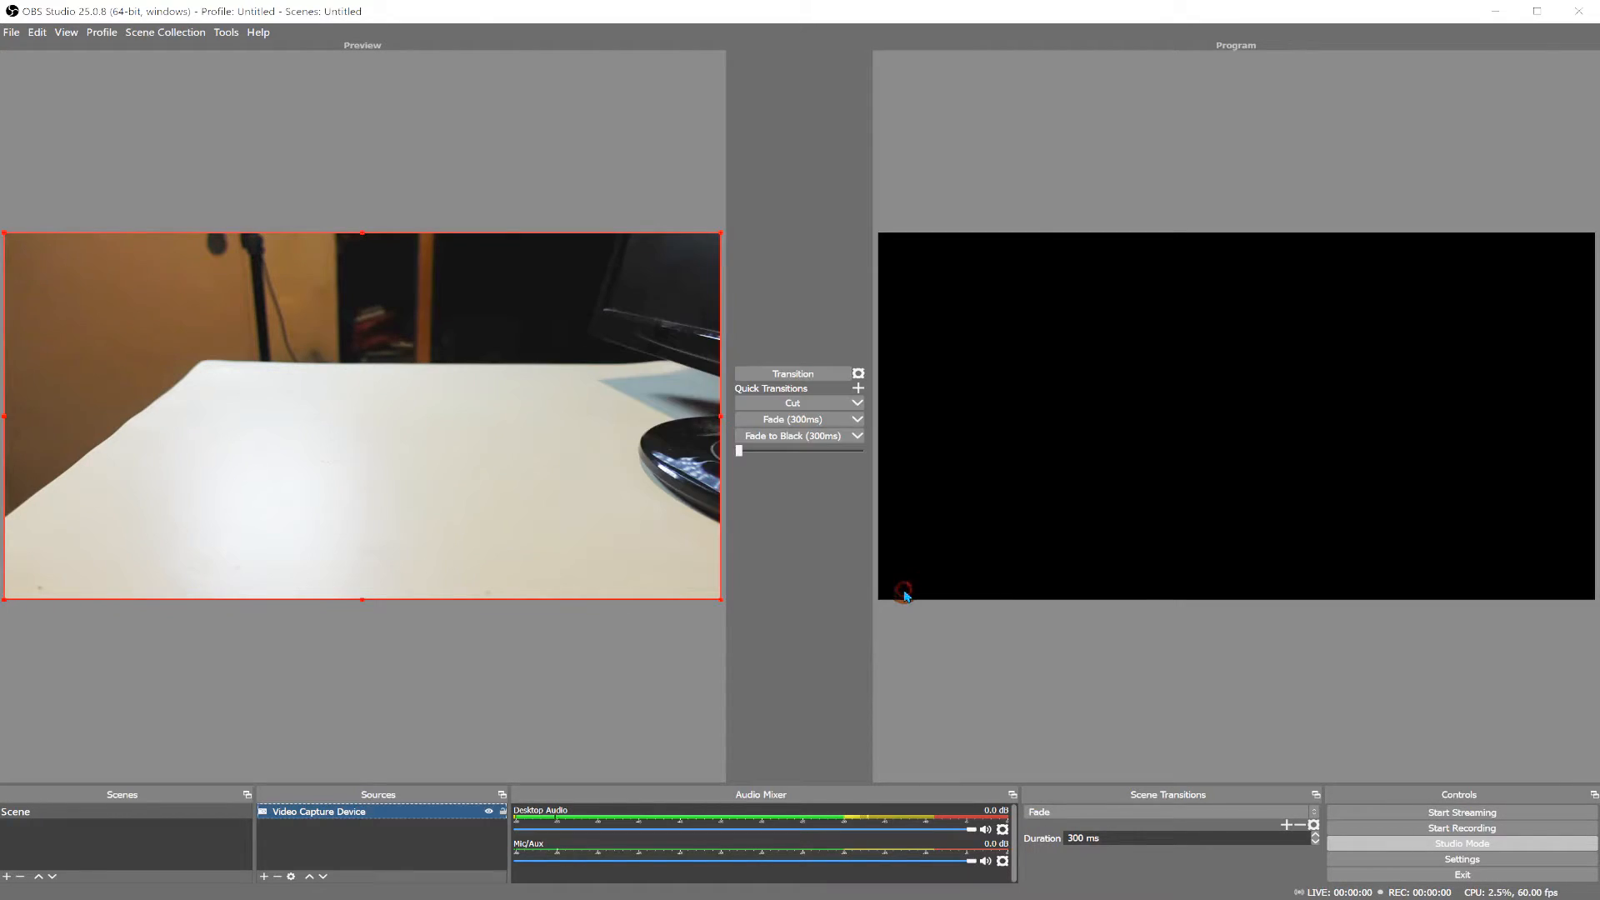
pyautogui.moveTo(633, 465)
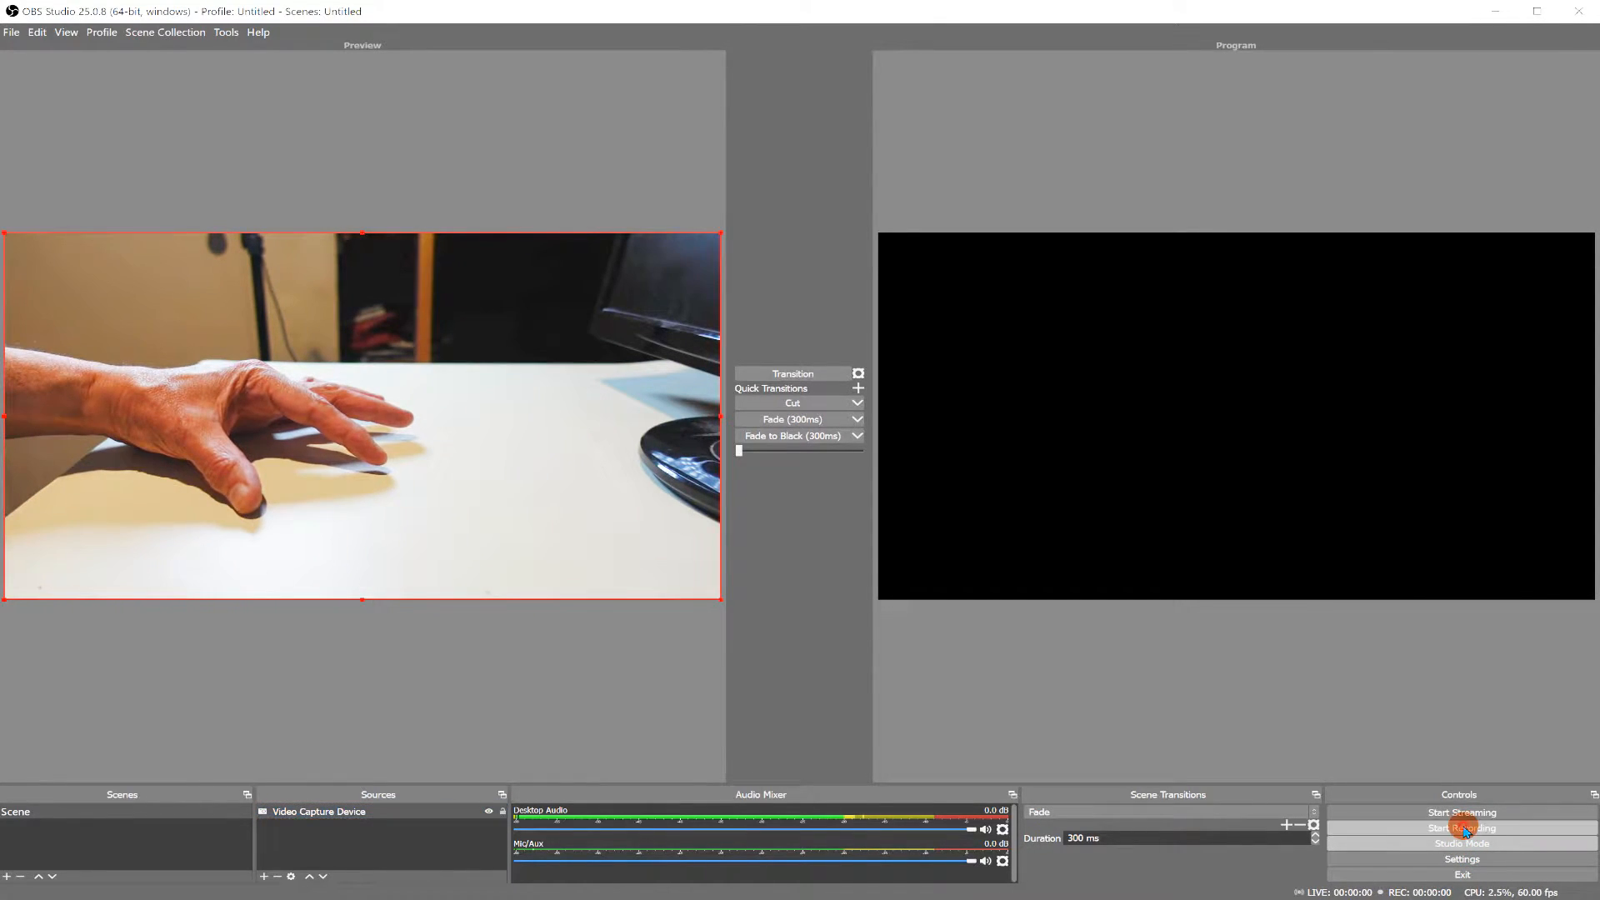
# Start recording the desk camera scene from the Controls panel.
pyautogui.click(1461, 828)
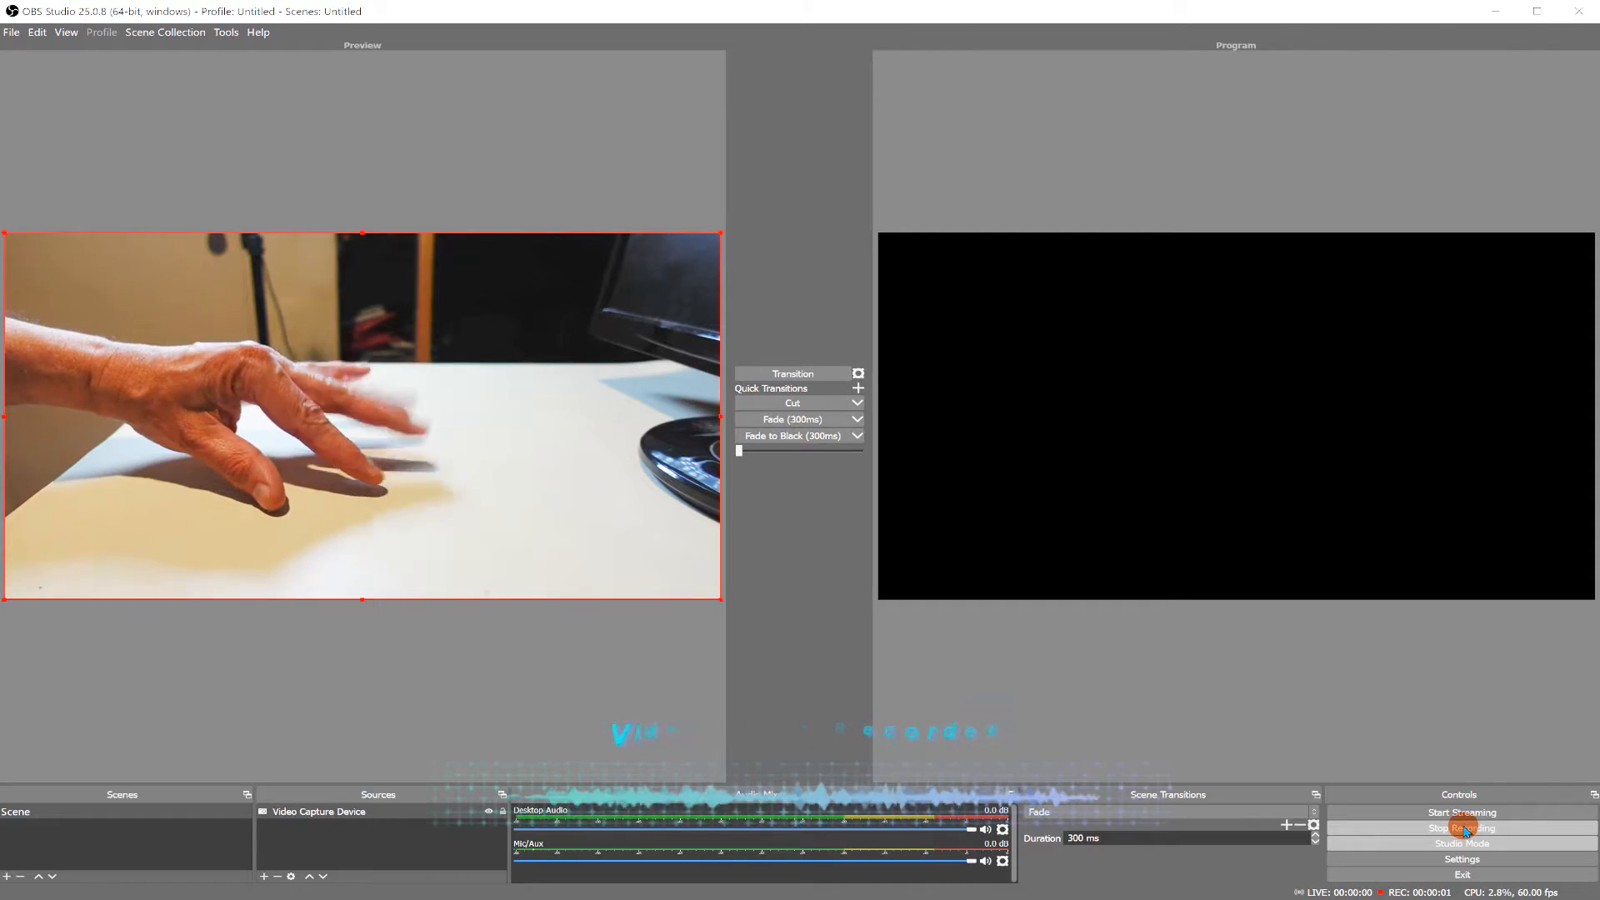